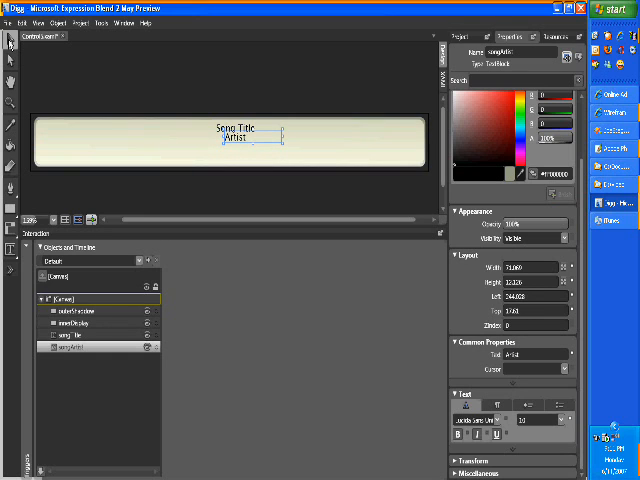
pyautogui.moveTo(152, 98)
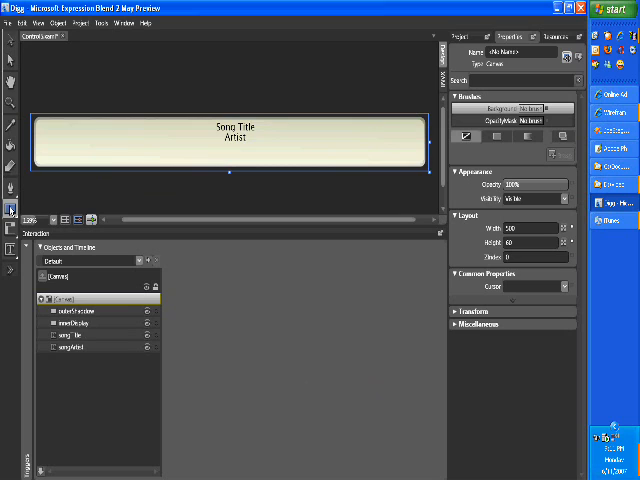
pyautogui.moveTo(124, 144)
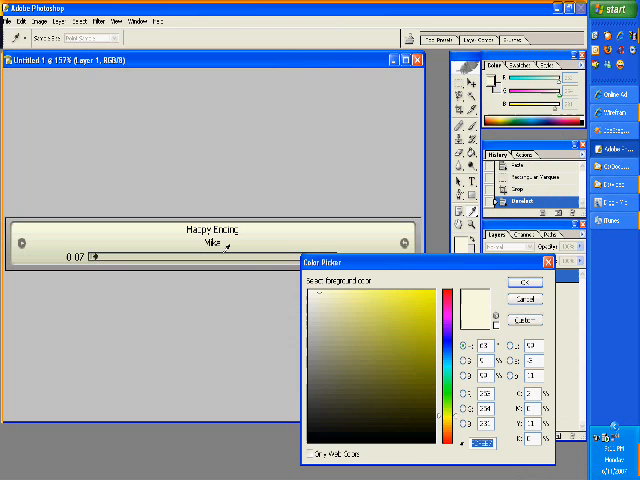
# Sample the progress track colour from the mockup's progress bar with the eyedropper
pyautogui.click(320, 324)
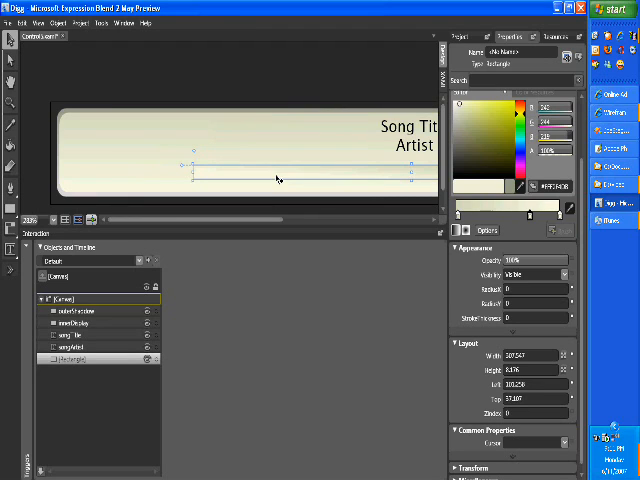
pyautogui.moveTo(550, 56)
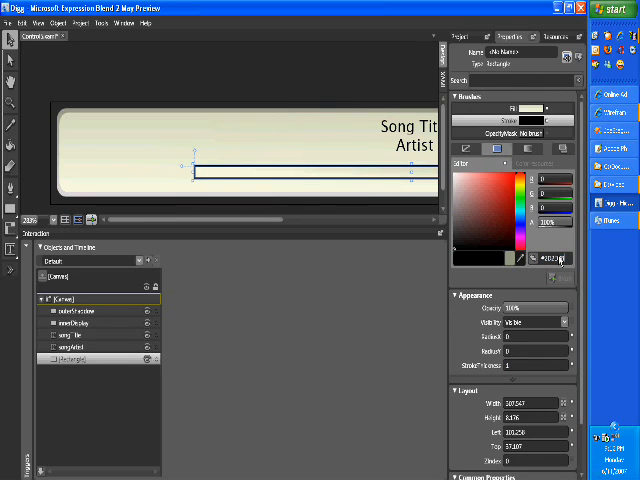
# Fill the new progress track rectangle with the sampled mockup colour and fine-tune it
pyautogui.click(520, 180)
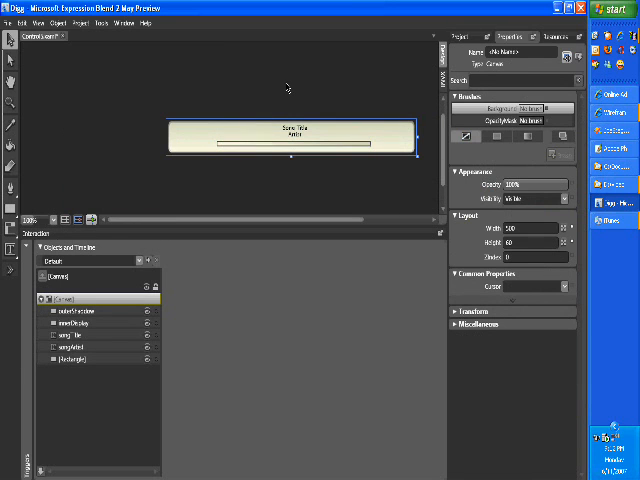
pyautogui.moveTo(322, 150)
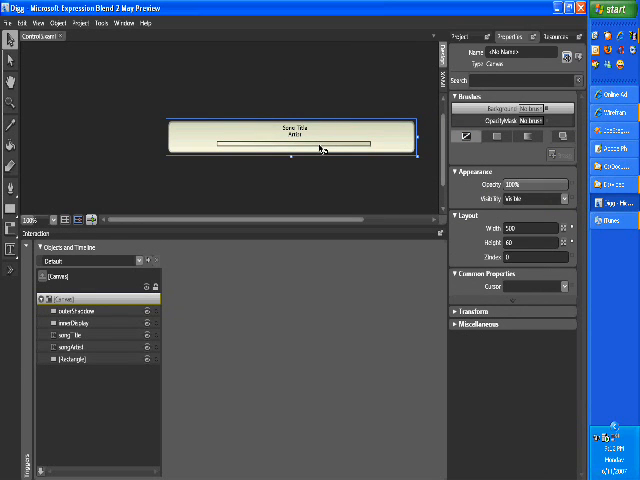
pyautogui.click(72, 360)
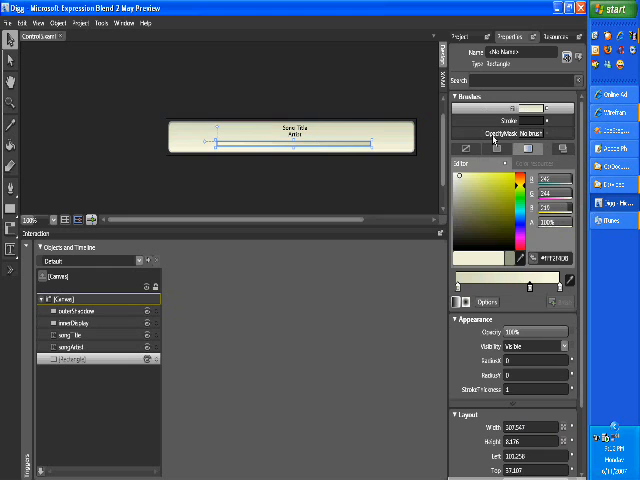
pyautogui.click(496, 148)
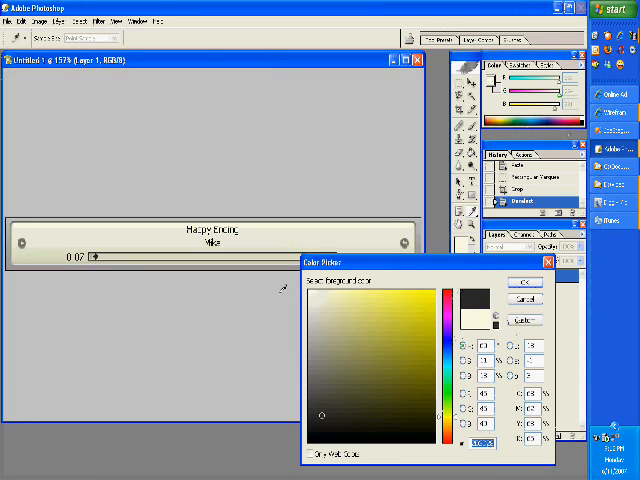
# Sample the darker mockup colour with the Color Picker's eyedropper
pyautogui.click(330, 310)
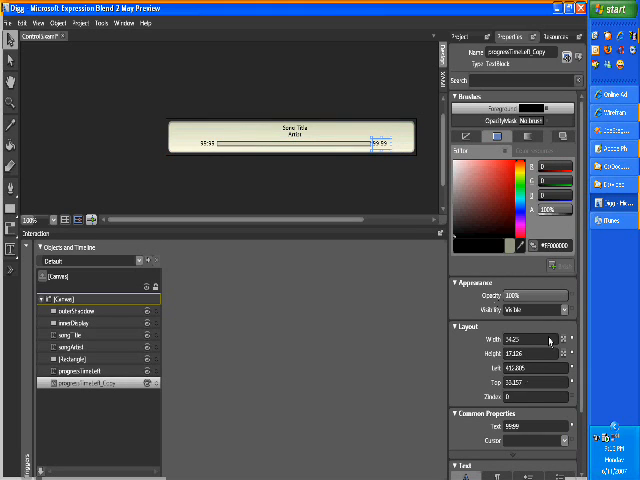
# Edit the duplicated time label's text and rename it as the total-time label
pyautogui.doubleClick(516, 52)
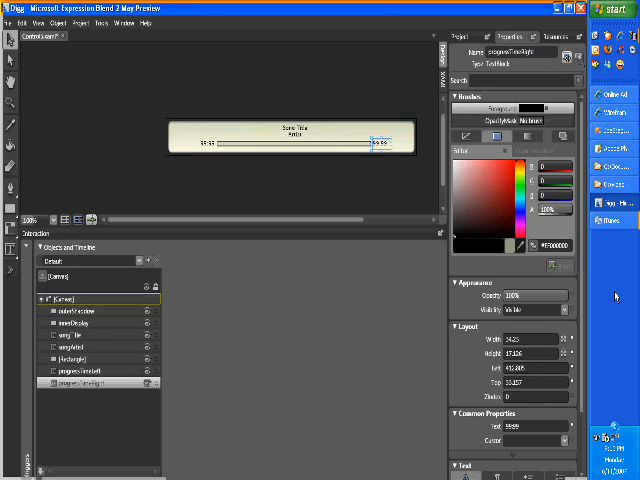
pyautogui.tripleClick(520, 428)
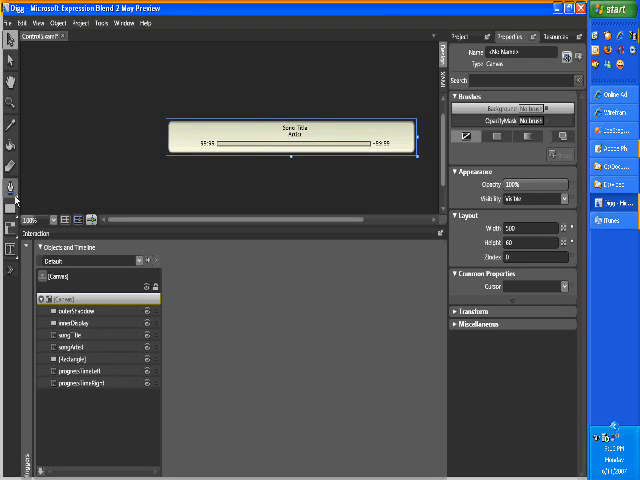
pyautogui.moveTo(144, 90)
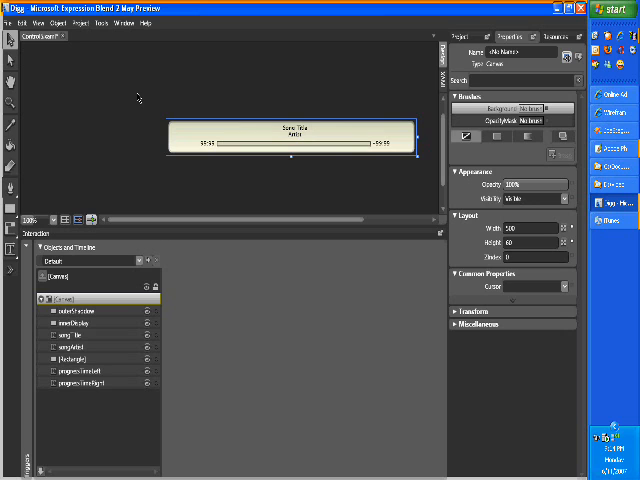
pyautogui.moveTo(160, 88)
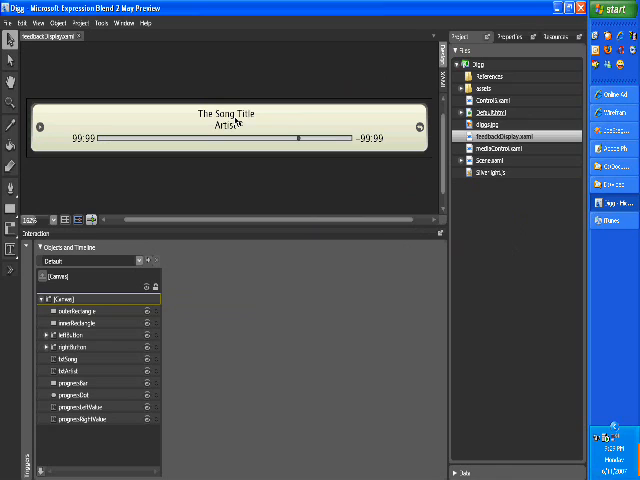
pyautogui.moveTo(282, 162)
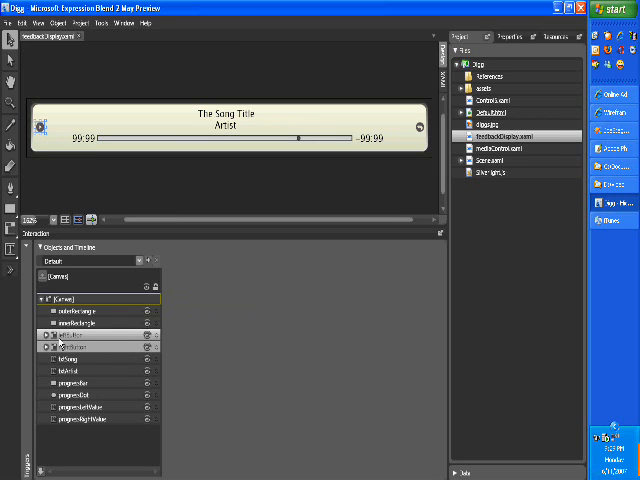
# Expand the player's nested element groups and scroll through its XAML markup
pyautogui.click(42, 332)
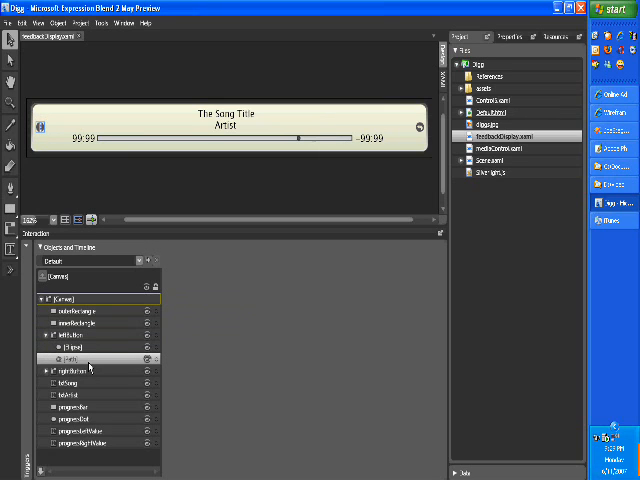
pyautogui.click(64, 298)
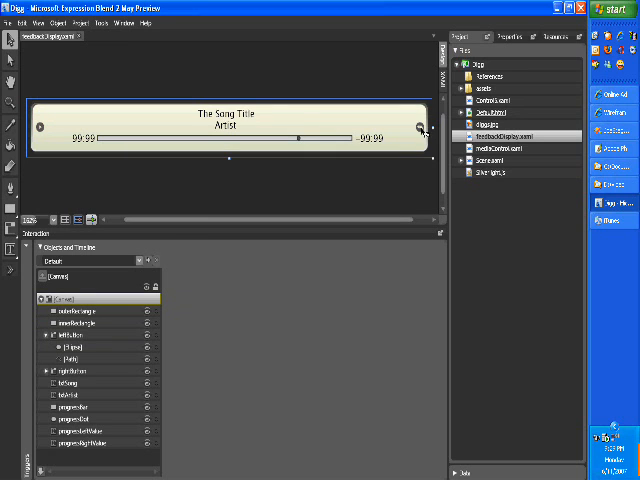
pyautogui.click(70, 372)
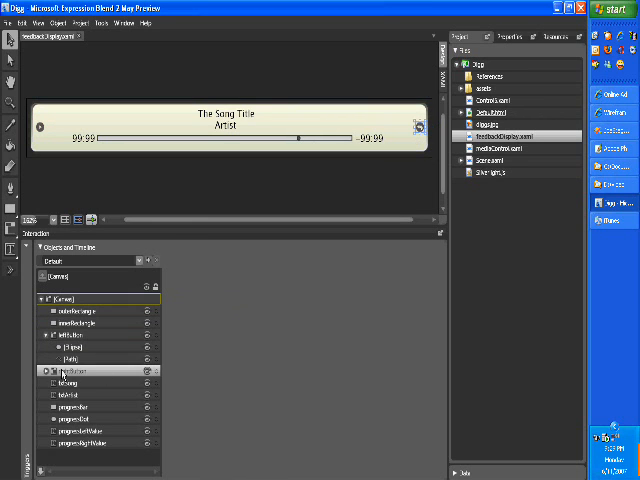
pyautogui.click(46, 370)
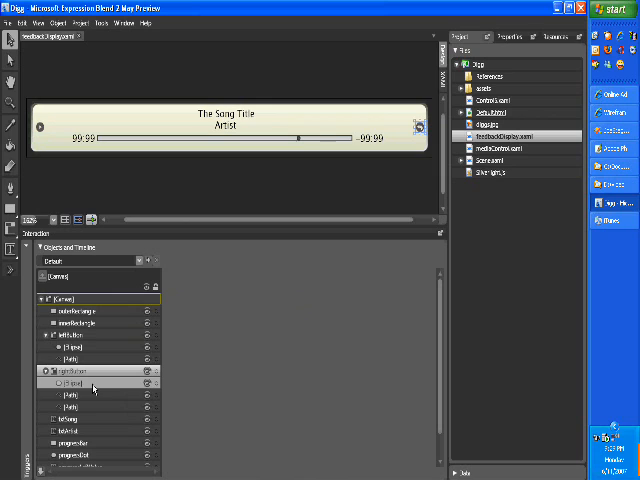
pyautogui.click(44, 384)
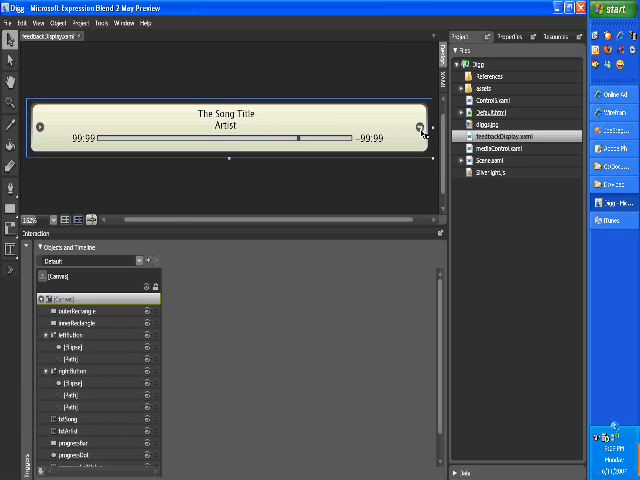
pyautogui.moveTo(372, 156)
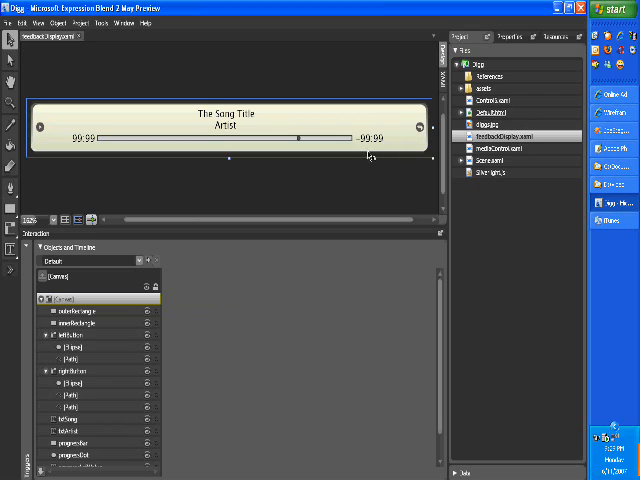
pyautogui.moveTo(270, 180)
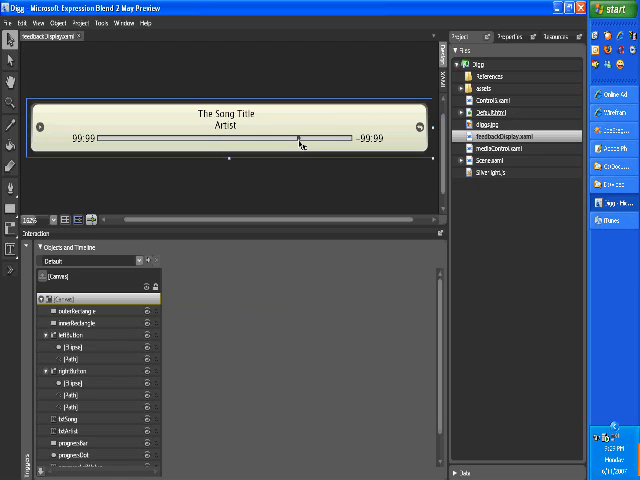
pyautogui.moveTo(288, 168)
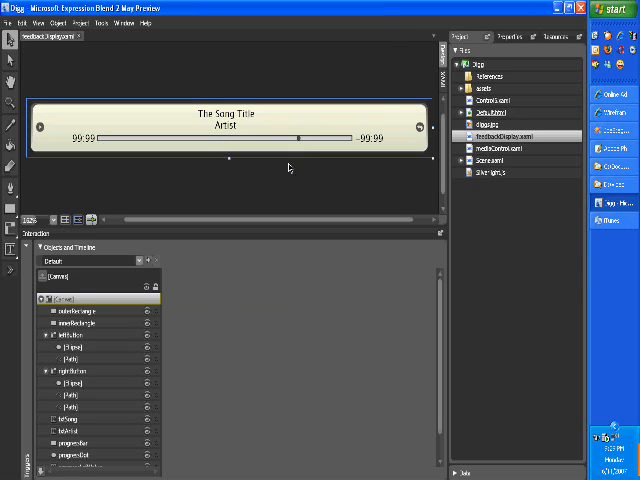
pyautogui.moveTo(268, 130)
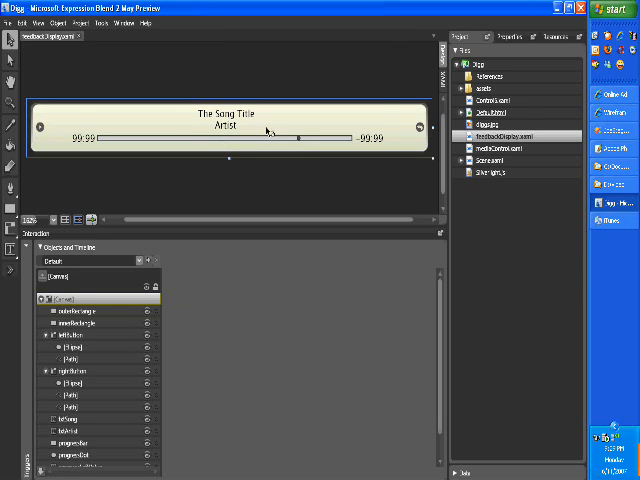
pyautogui.moveTo(344, 116)
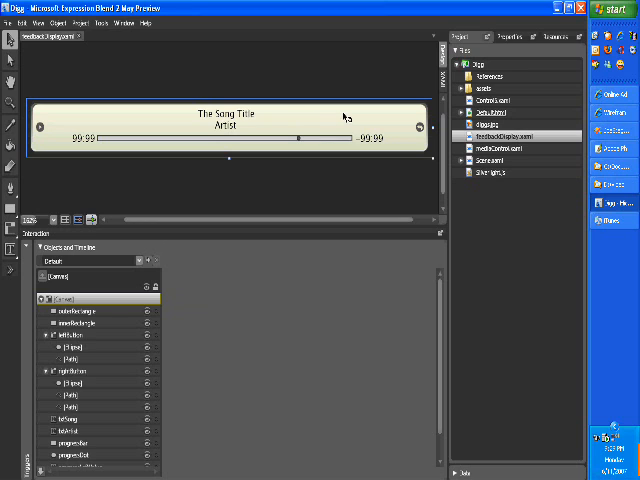
pyautogui.moveTo(390, 92)
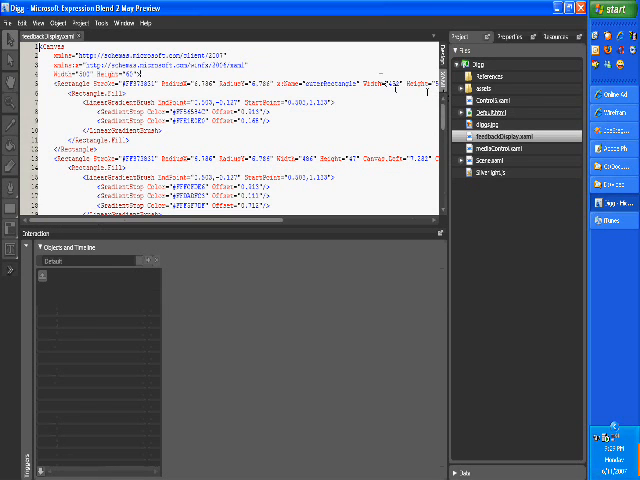
pyautogui.scroll(-3)
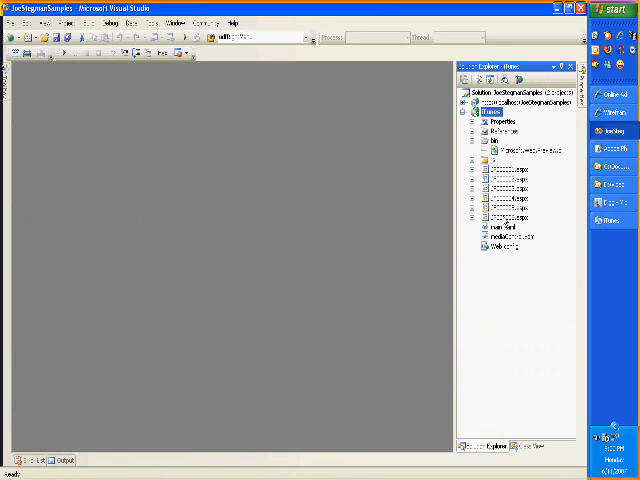
# Add a new empty XML file to the Silverlight project folder via Add > New Item
pyautogui.click(472, 216)
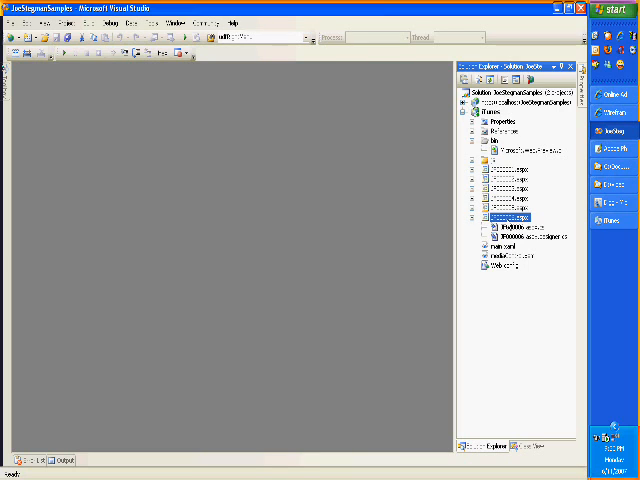
pyautogui.doubleClick(514, 216)
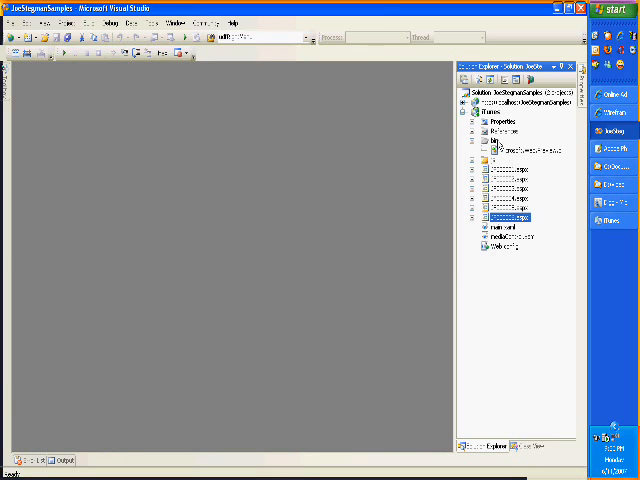
pyautogui.rightClick(516, 108)
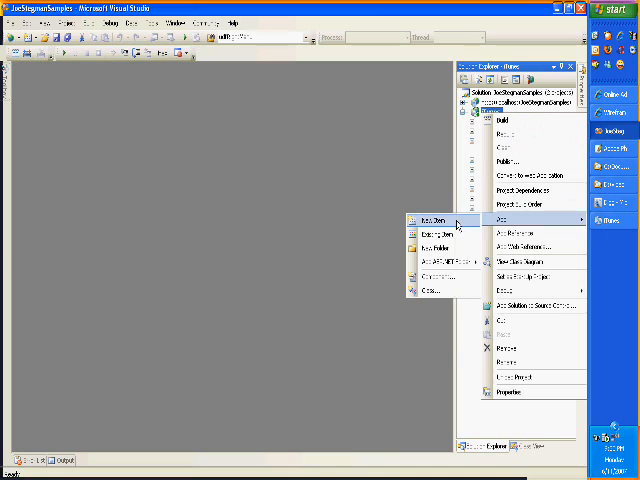
pyautogui.click(428, 216)
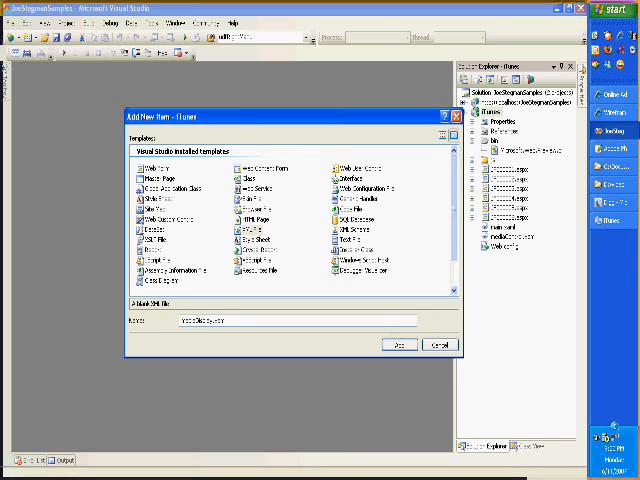
pyautogui.click(400, 344)
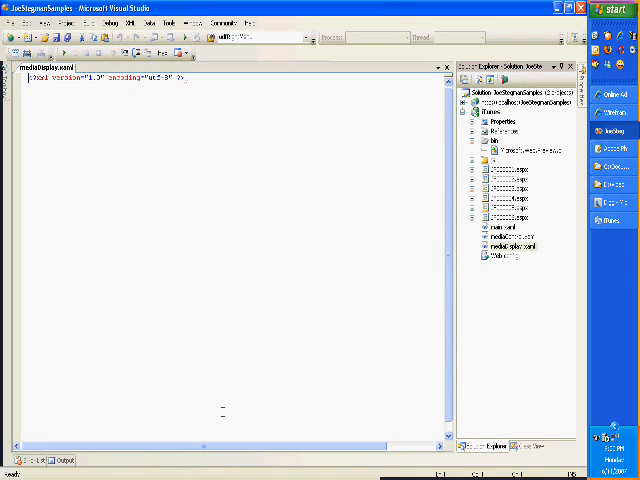
# View the media player XAML file's markup, then close both open documents
pyautogui.click(508, 238)
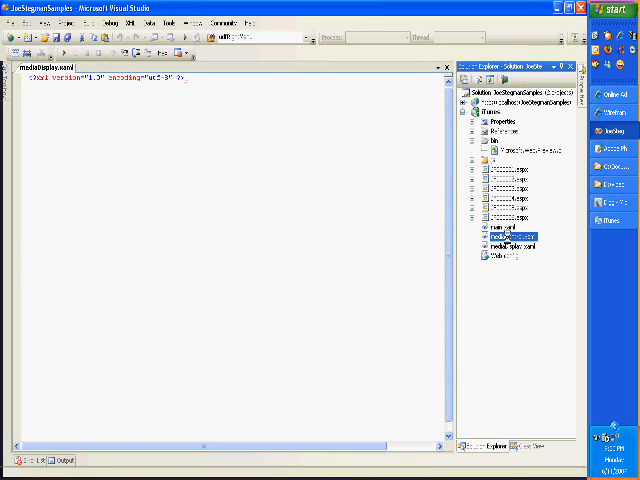
pyautogui.doubleClick(508, 232)
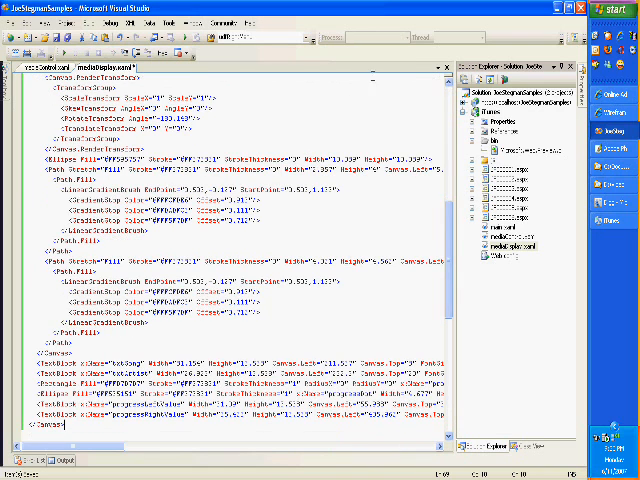
pyautogui.click(60, 68)
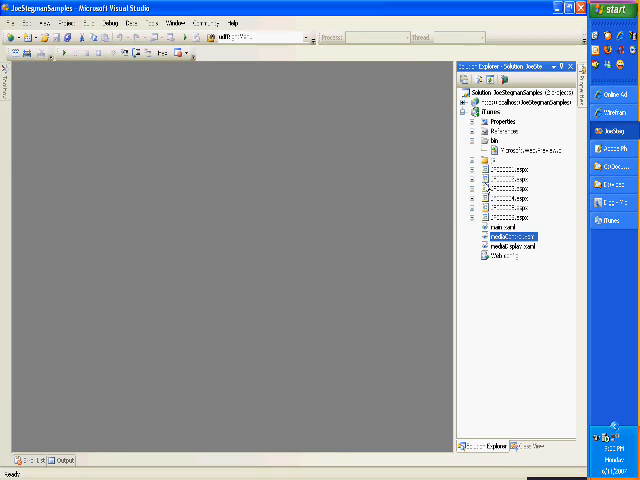
pyautogui.click(484, 160)
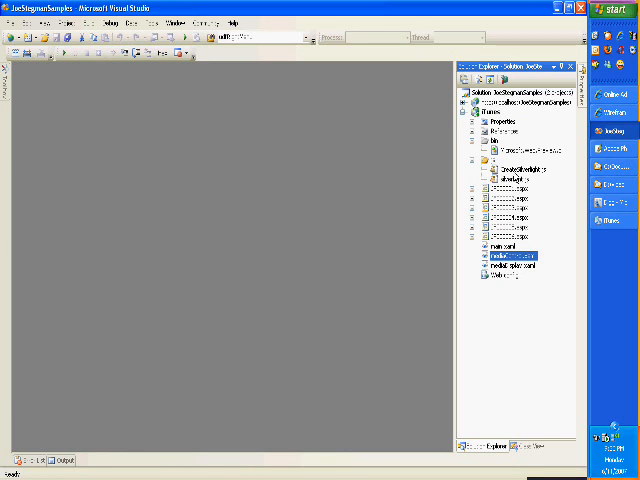
# Open the wireframe page's source file from Solution Explorer in the editor
pyautogui.doubleClick(510, 256)
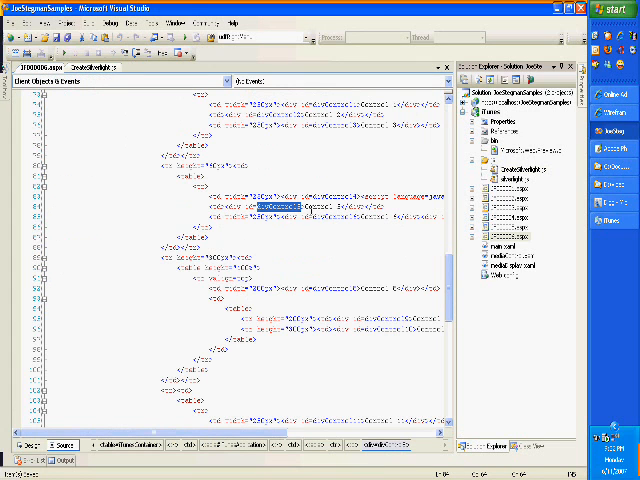
# Scroll the page source to the createObject script calls for the Silverlight controls
pyautogui.scroll(3)
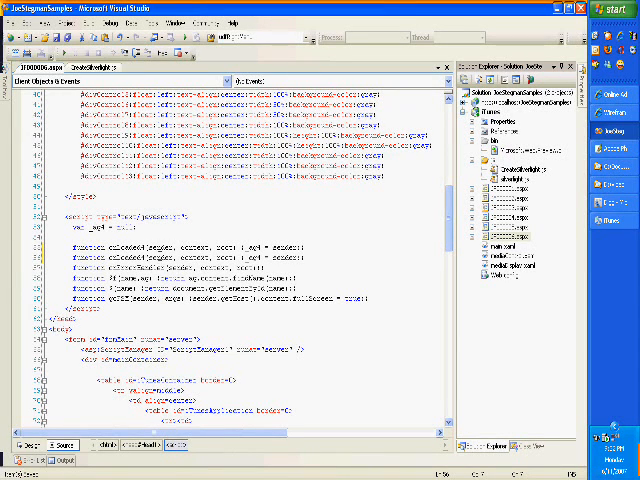
pyautogui.scroll(-3)
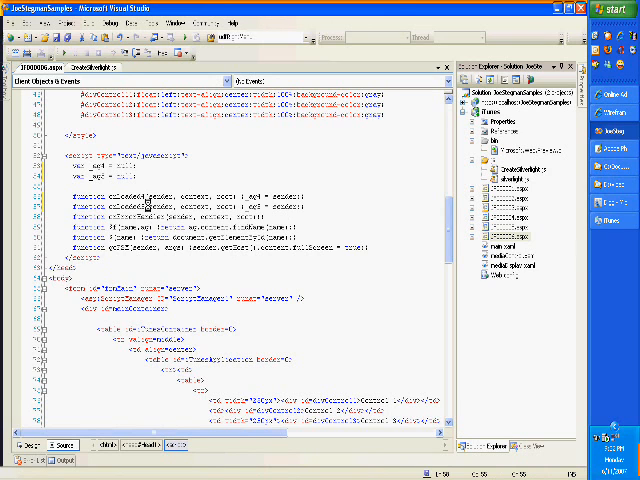
pyautogui.scroll(-3)
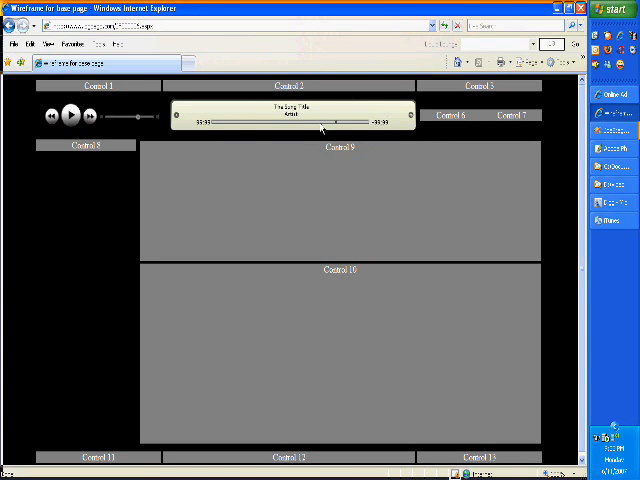
pyautogui.moveTo(378, 124)
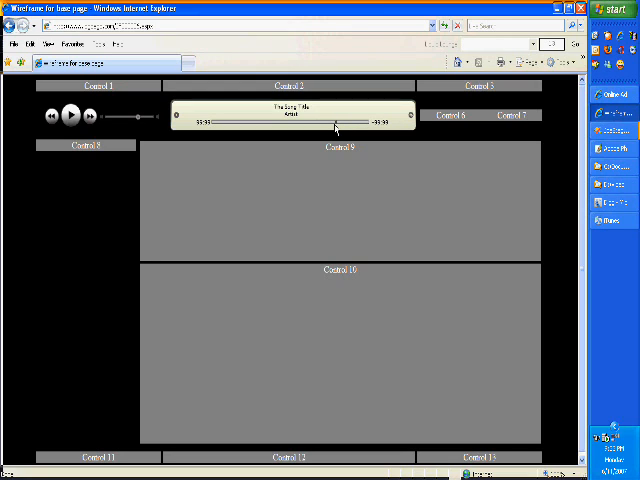
pyautogui.moveTo(314, 140)
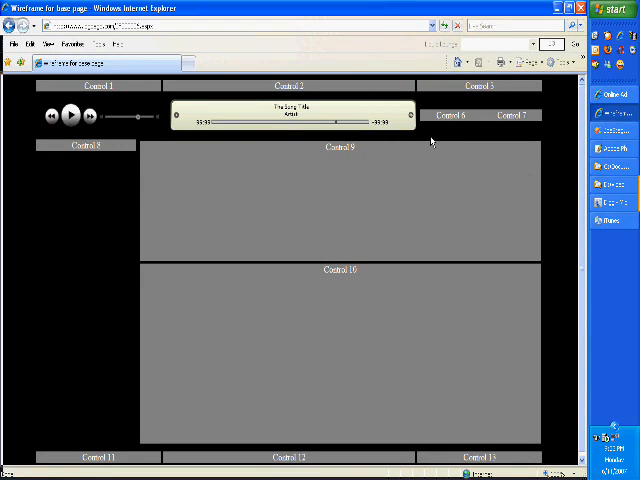
pyautogui.moveTo(396, 64)
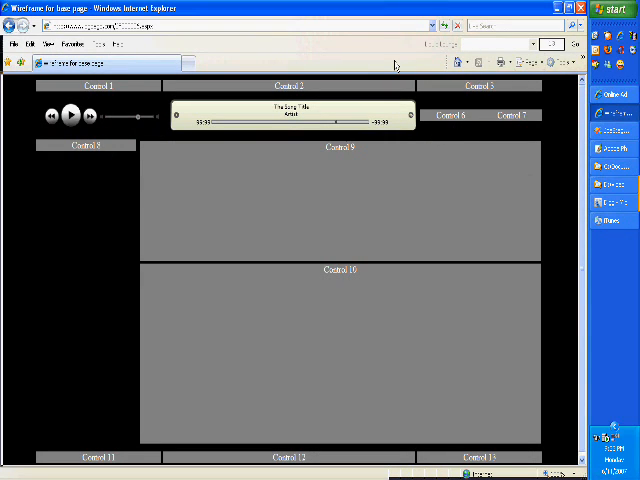